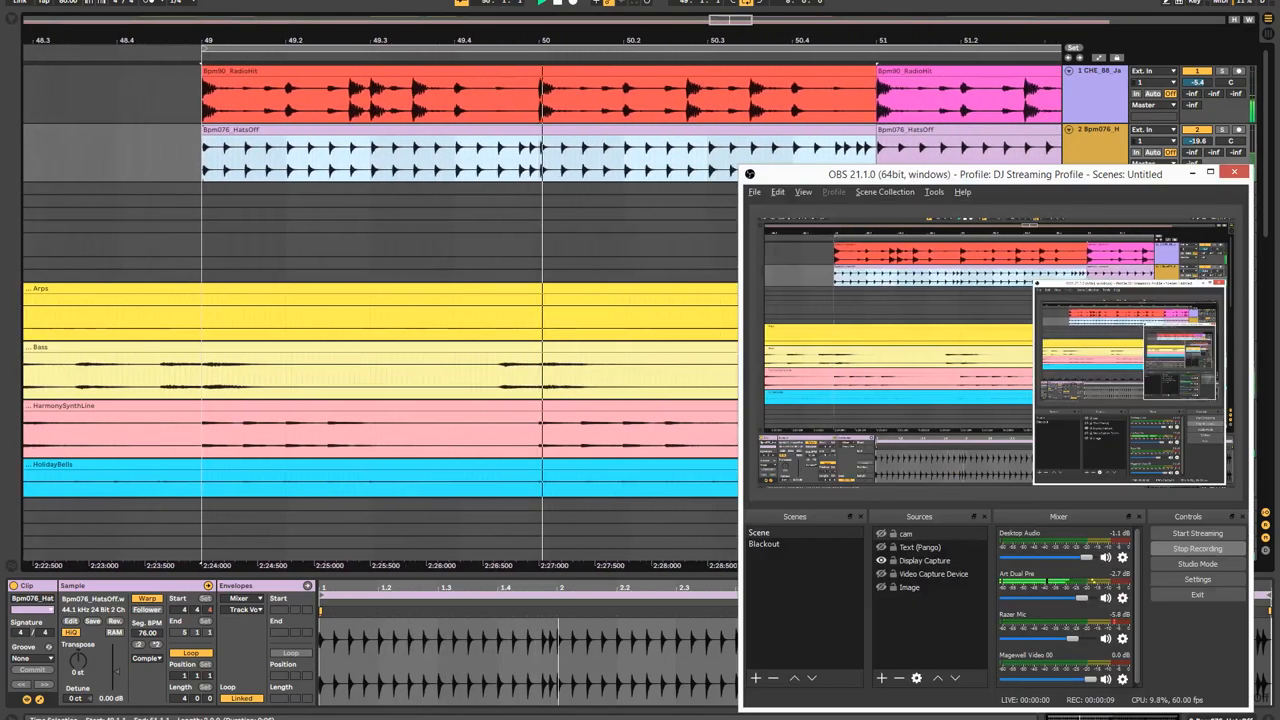
# Select every clip across all tracks in the Arrangement View with Ctrl+A.
pyautogui.click(1233, 176)
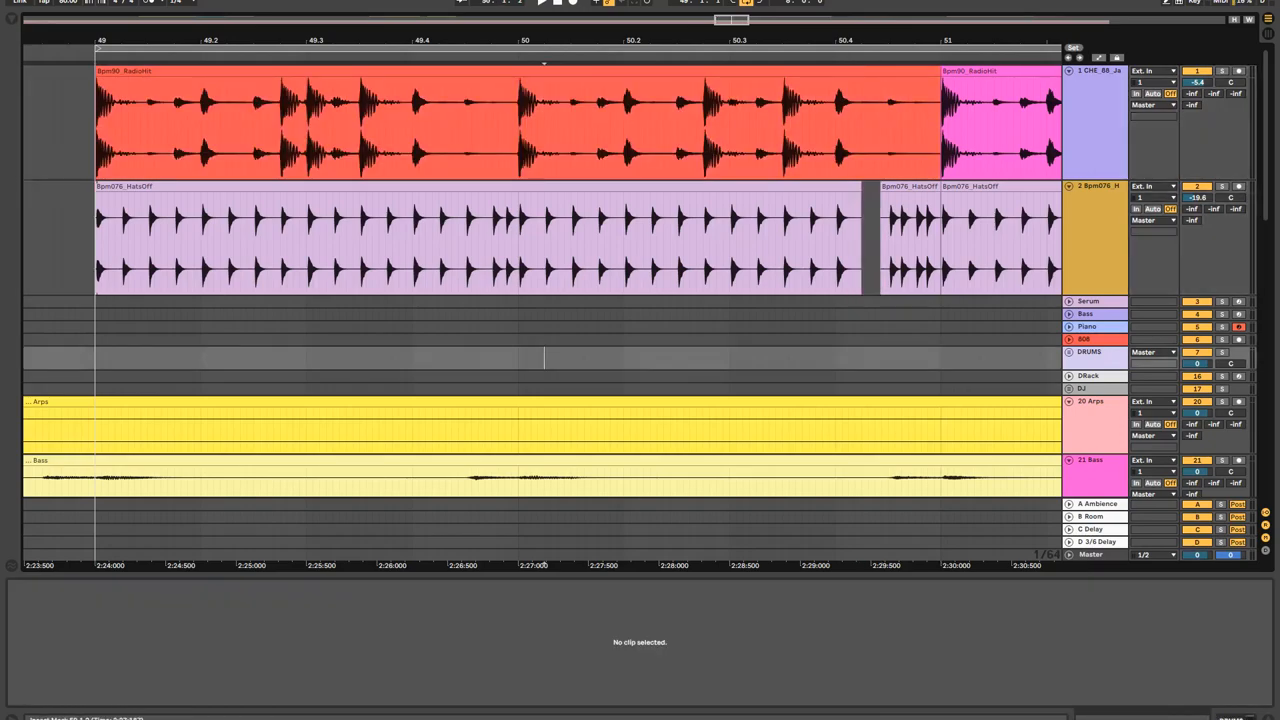
pyautogui.press('ctrl+a')
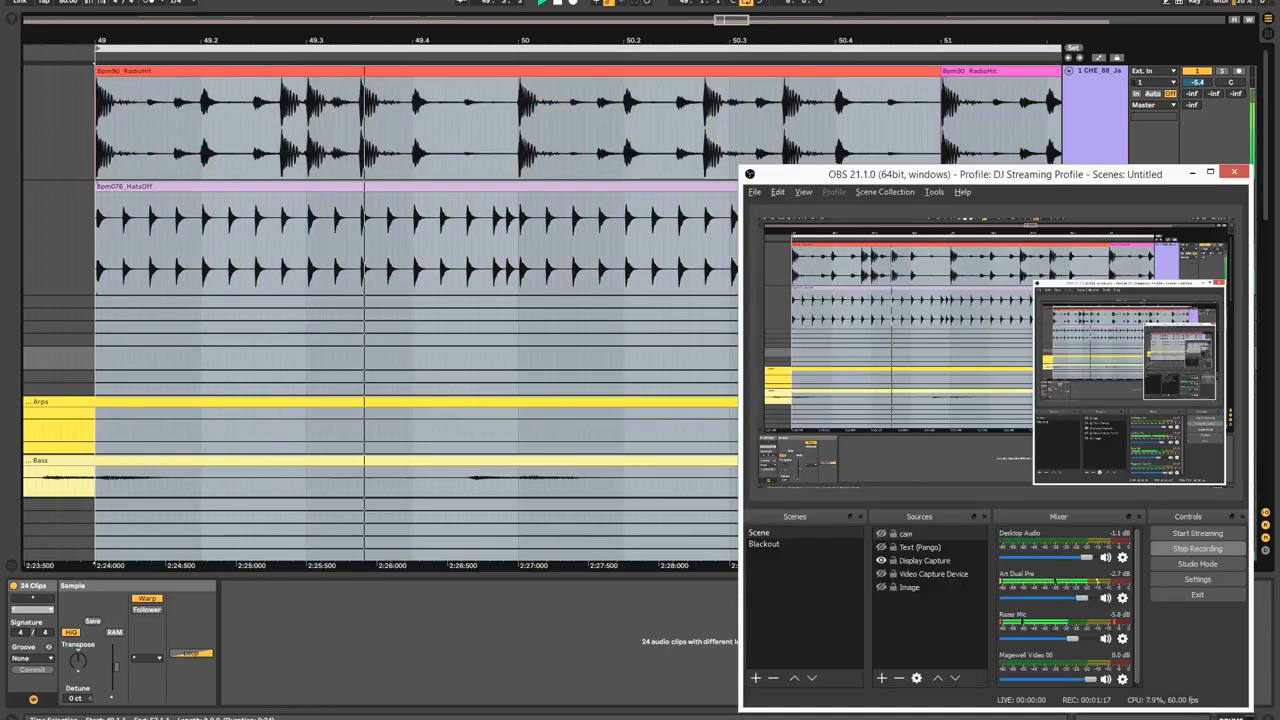
pyautogui.click(1258, 173)
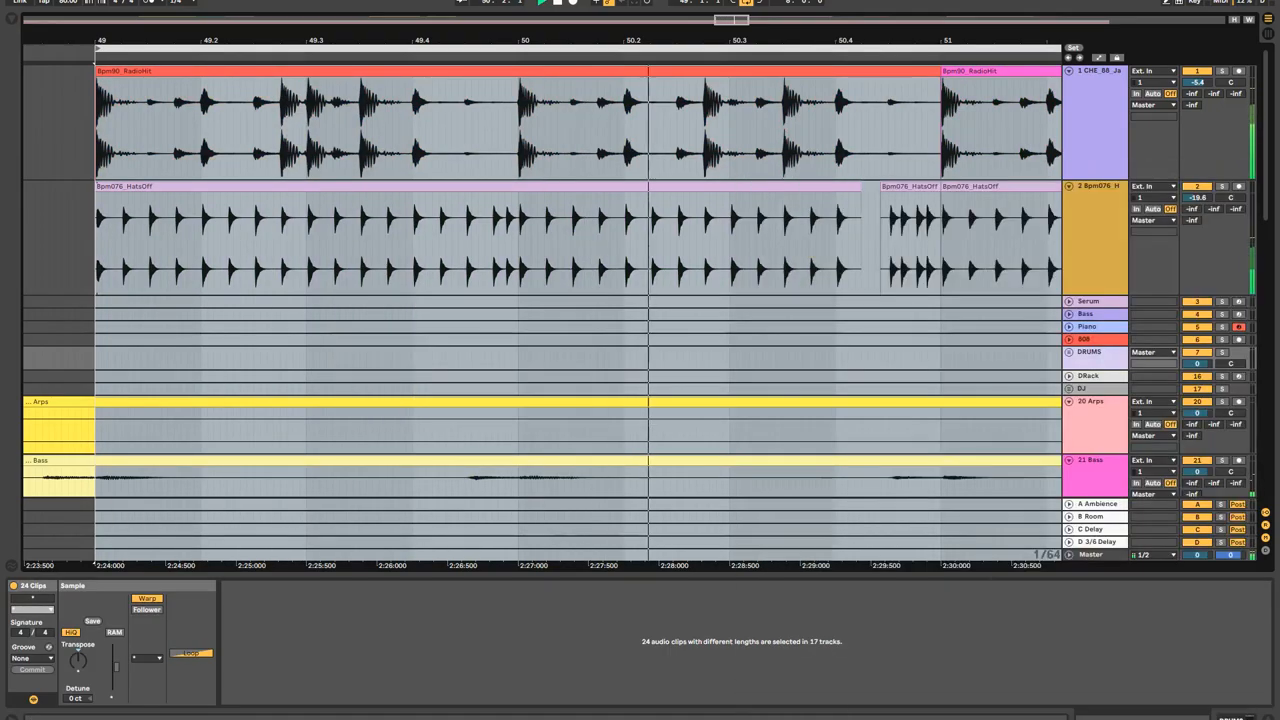